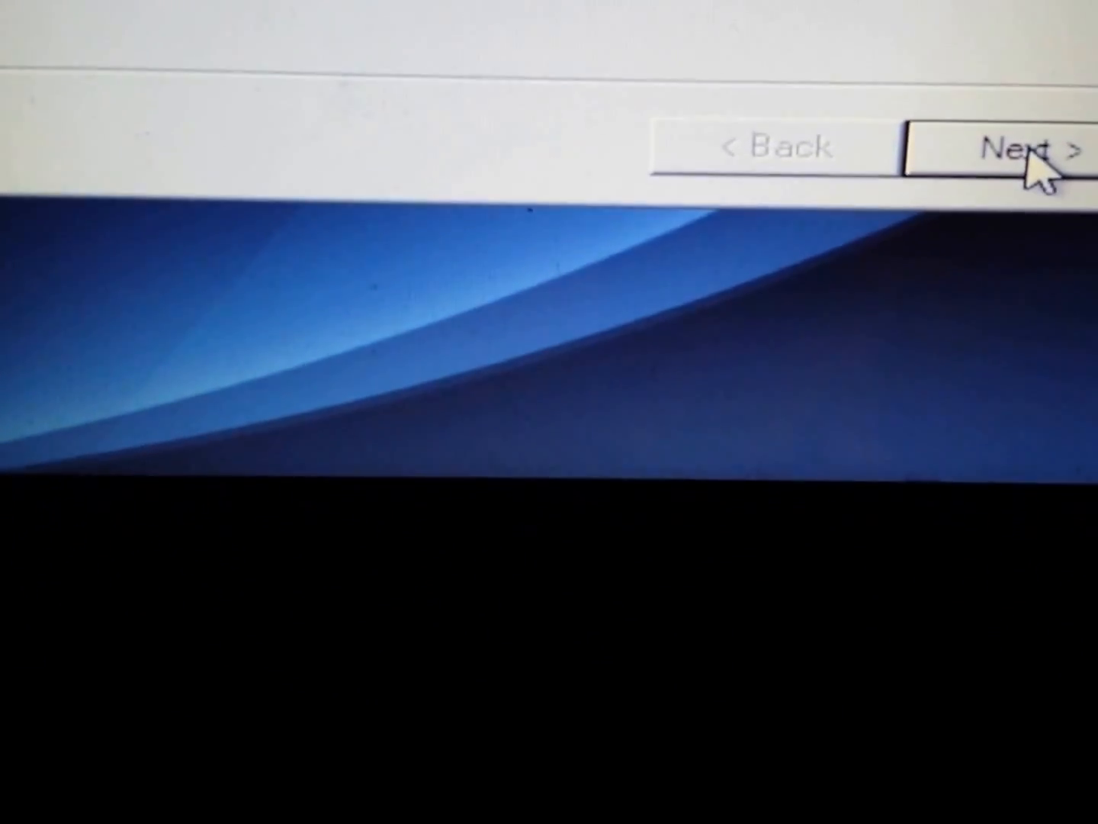
Advance past the wizard's opening page to the data-loss warning page.
click(999, 149)
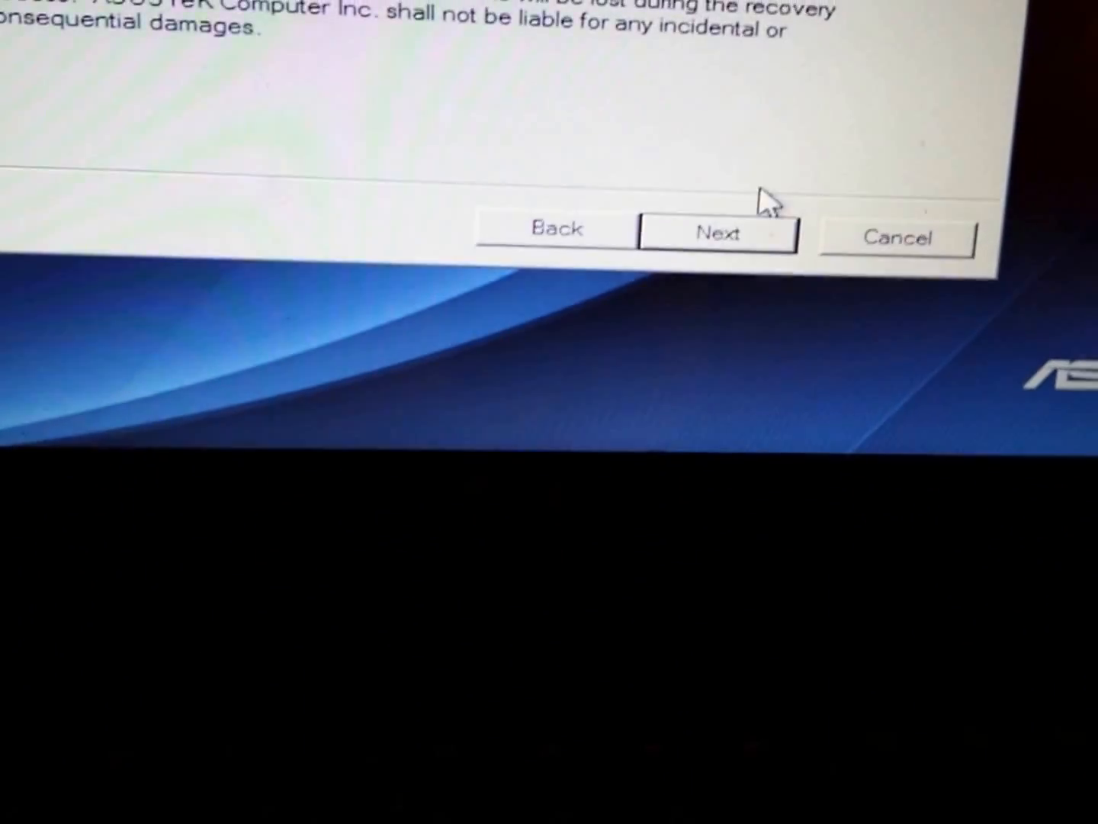
Continue past the data-loss warning to the factory-restore description page.
click(717, 232)
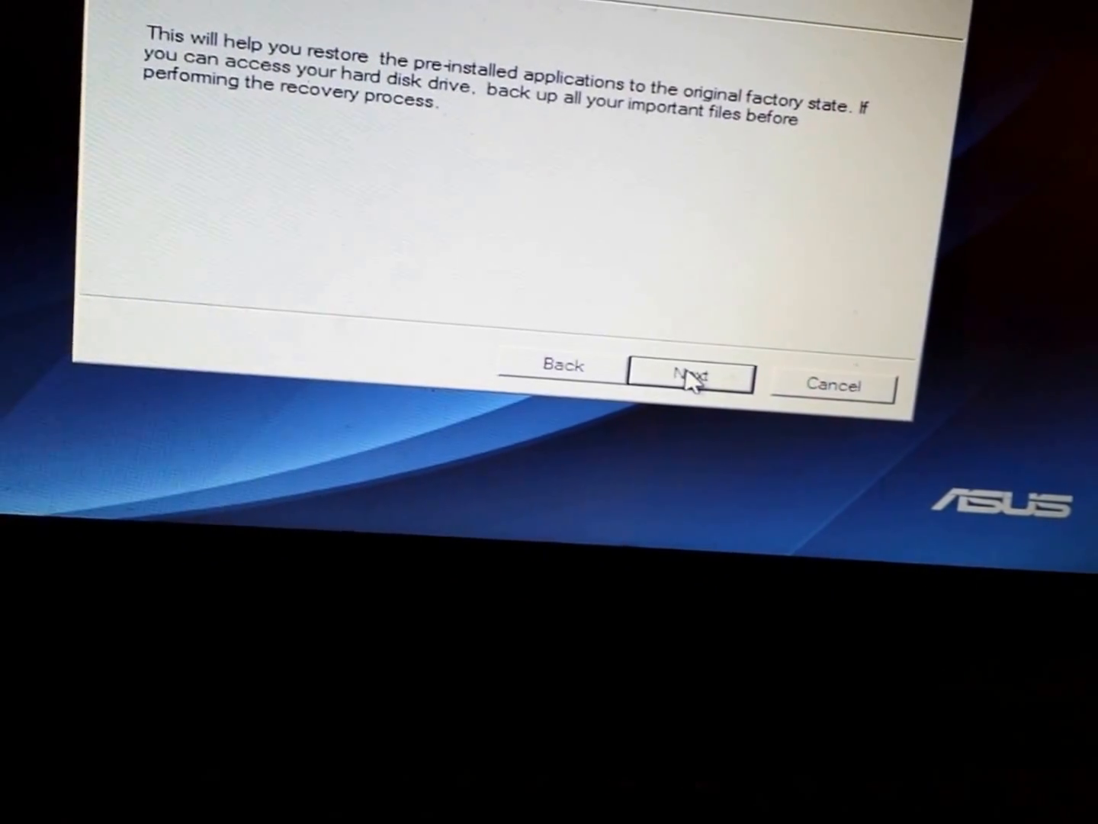
Confirm and start the recovery, launching the command console over the desktop.
click(690, 376)
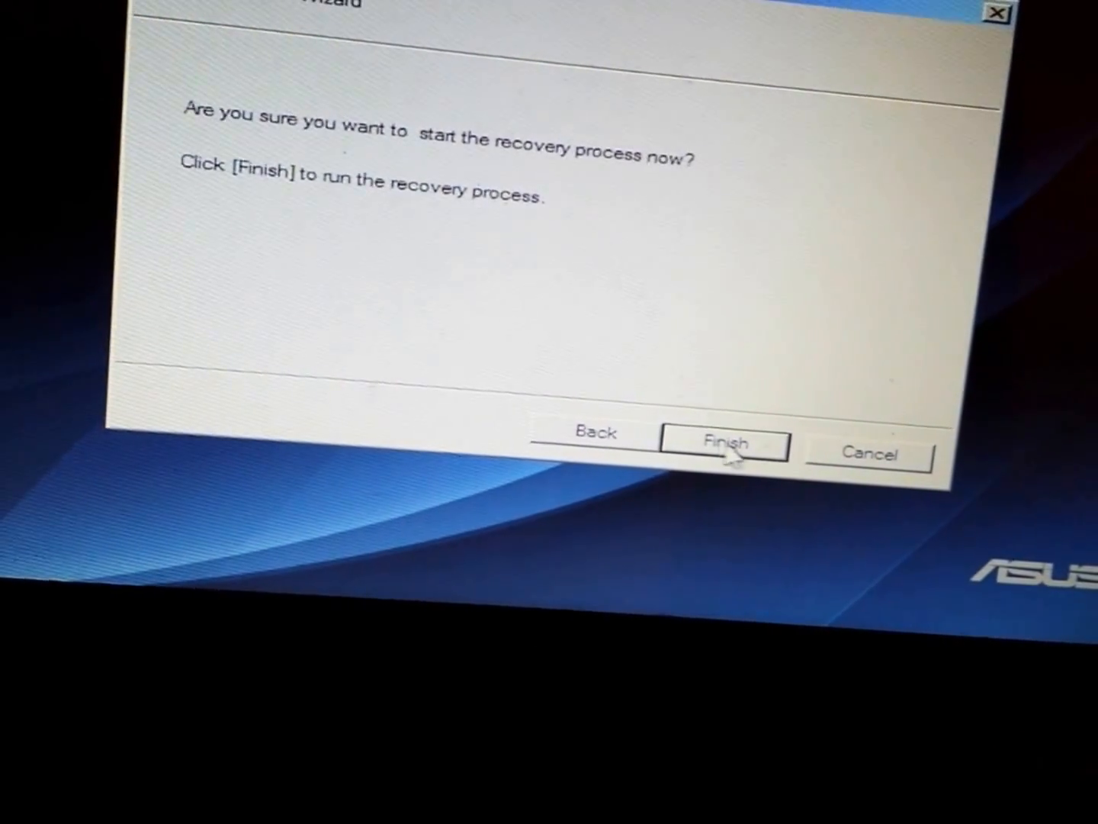
click(723, 444)
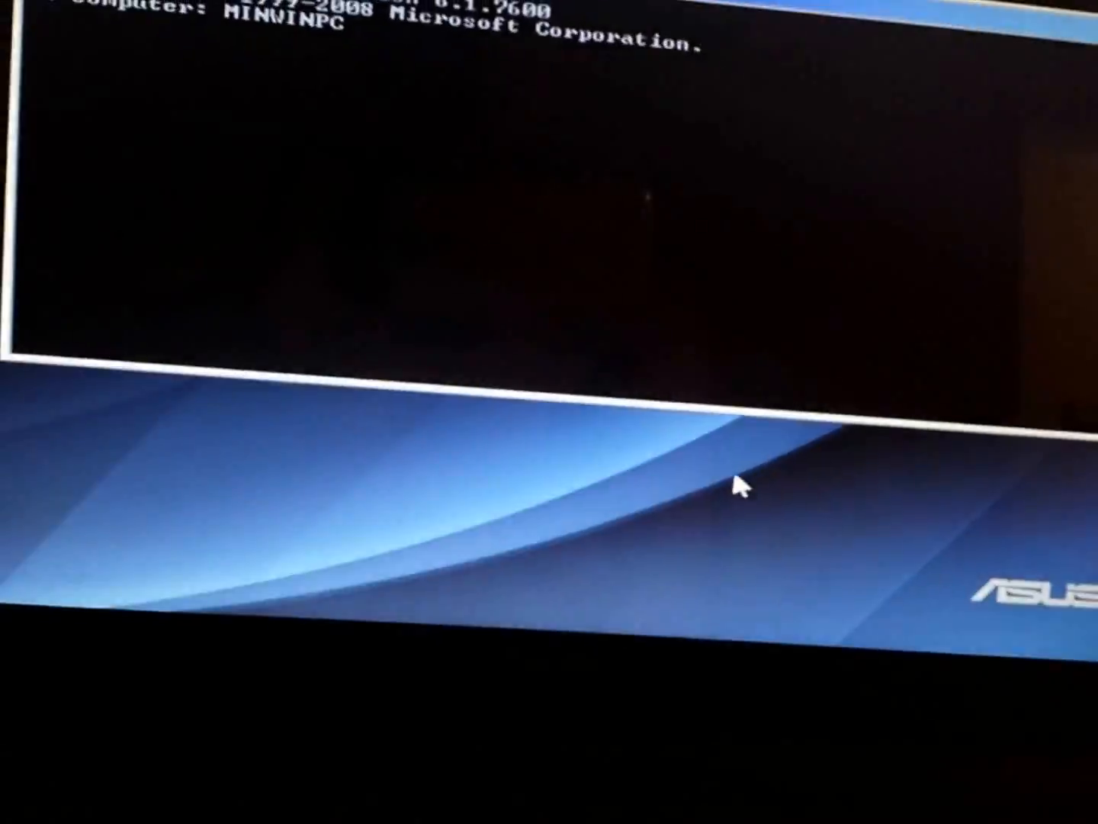